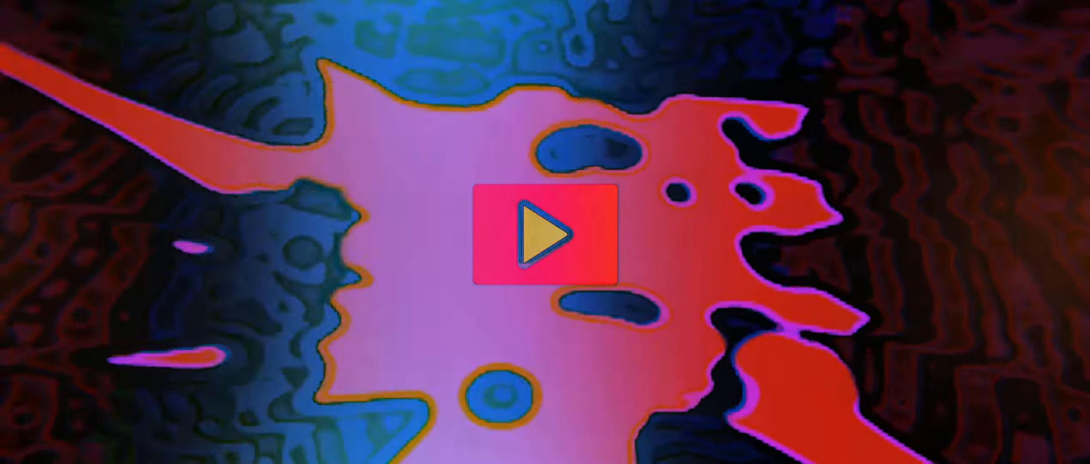
left_click(545, 232)
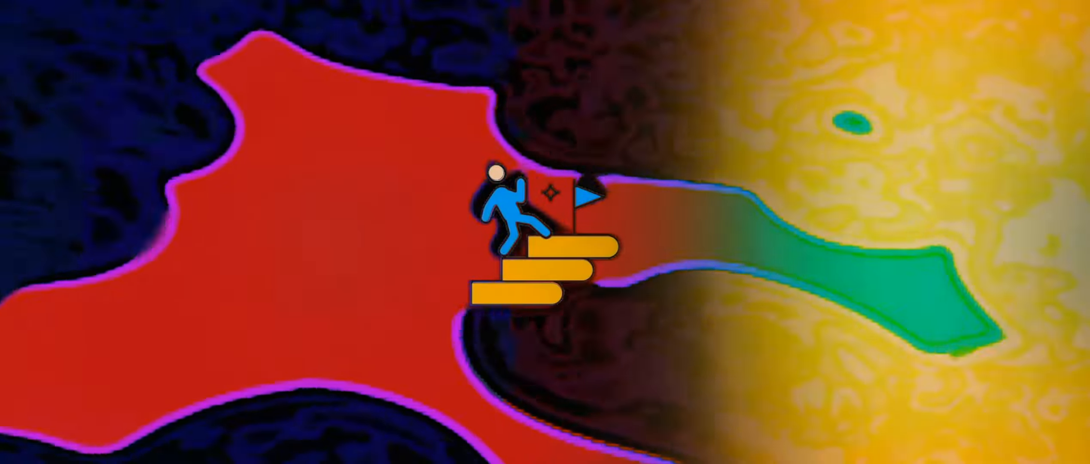